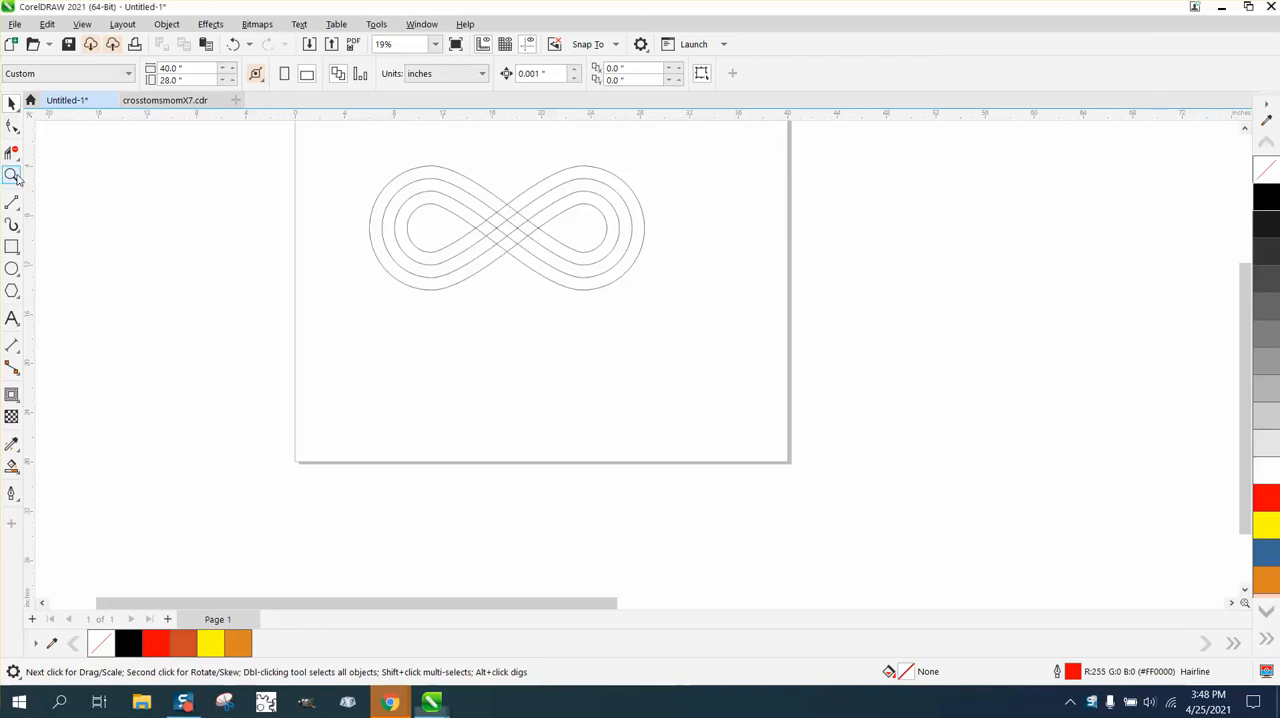
Step: Bring the clip art forward beside the page and remove the temporary yellow rectangle
{"action": "left_click", "coordinate": [14, 176]}
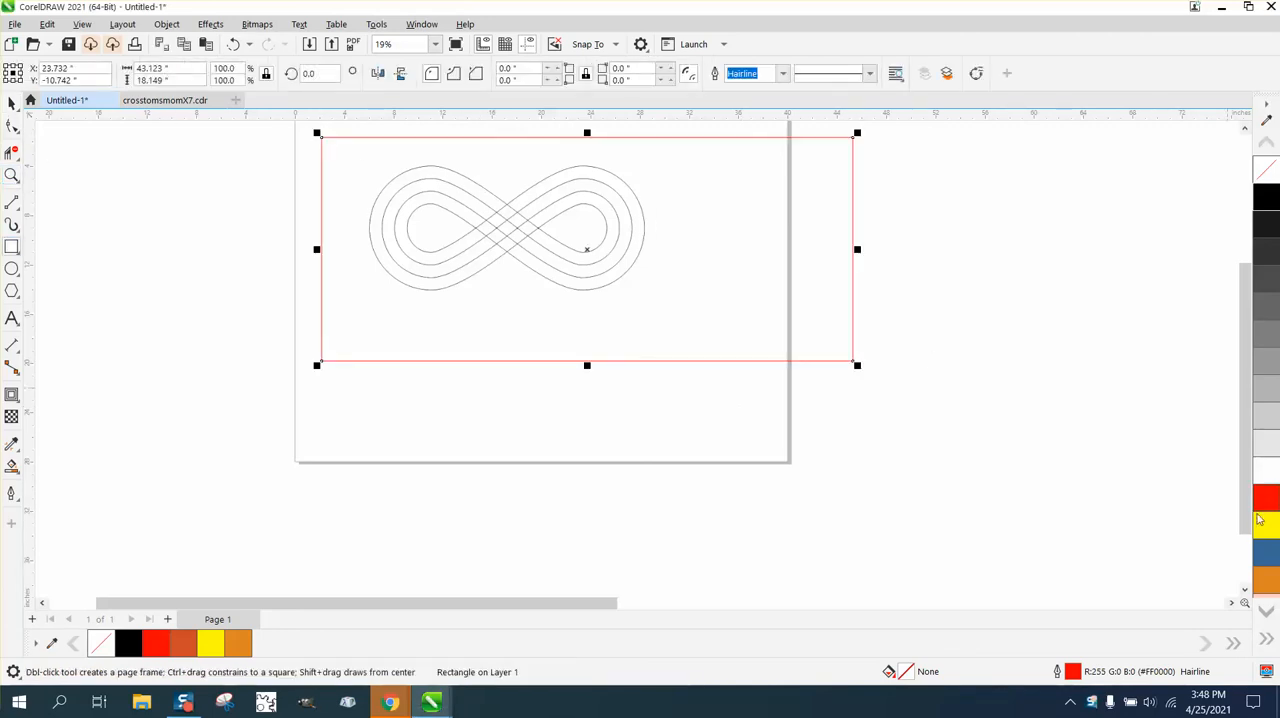
{"action": "mouse_move", "coordinate": [1036, 392]}
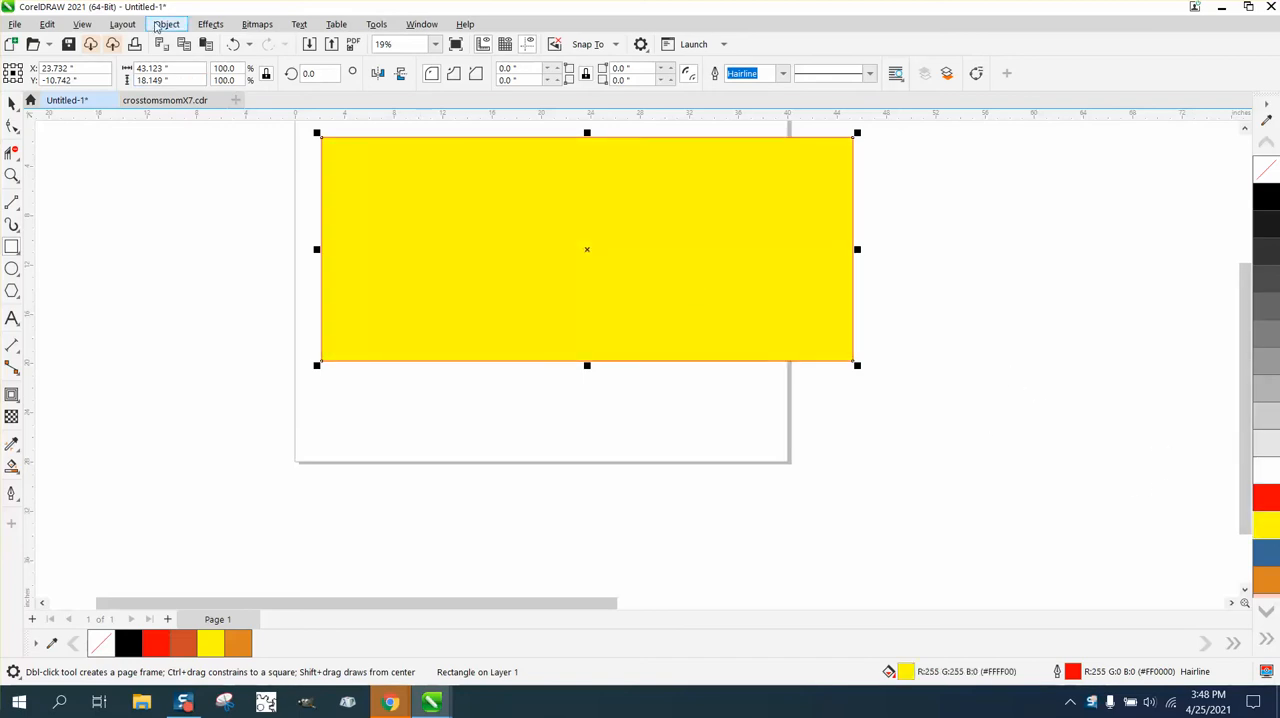
{"action": "left_click", "coordinate": [166, 24]}
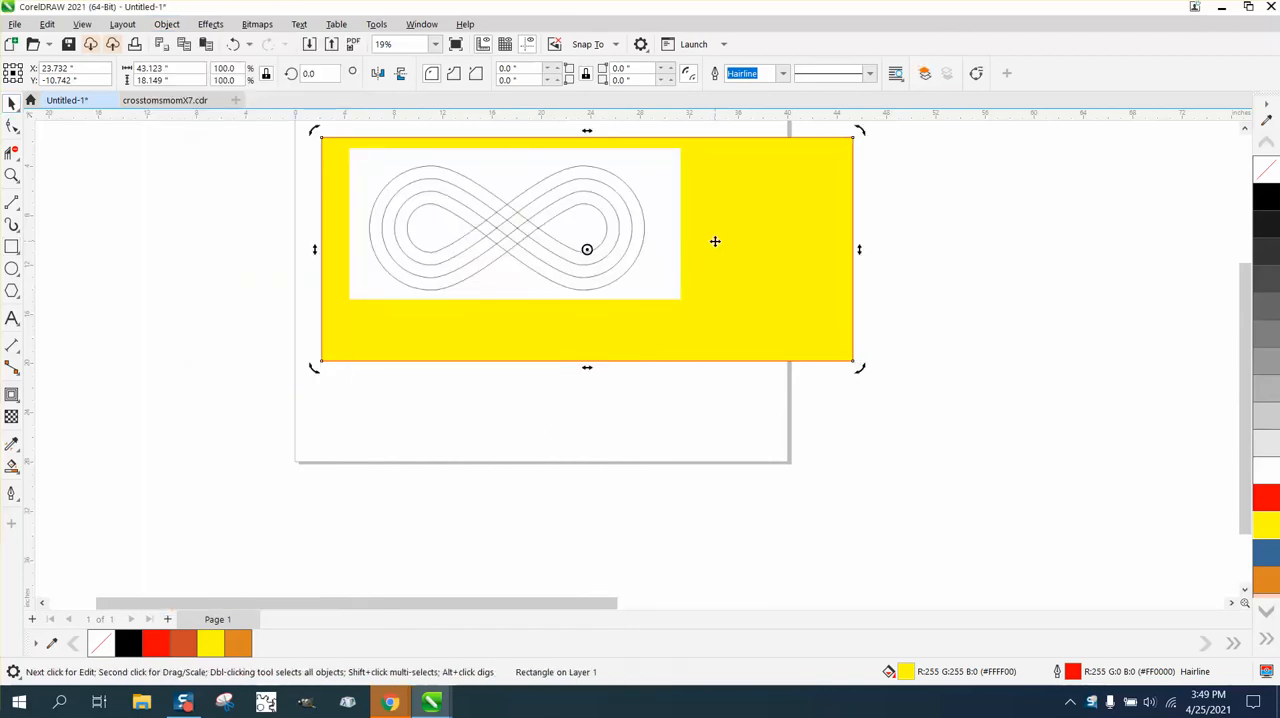
{"action": "left_click", "coordinate": [472, 702]}
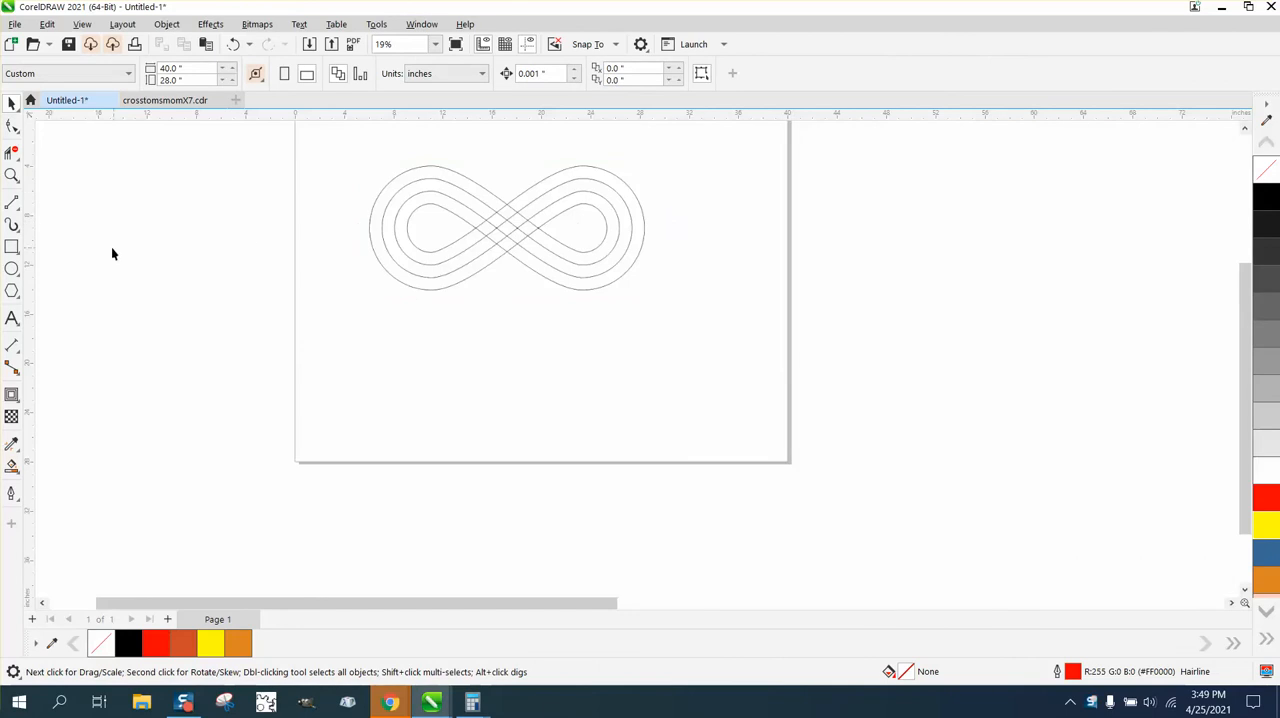
Step: Draw a centred circle and a 45°-rotated square placed over its lower half
{"action": "left_click", "coordinate": [470, 224]}
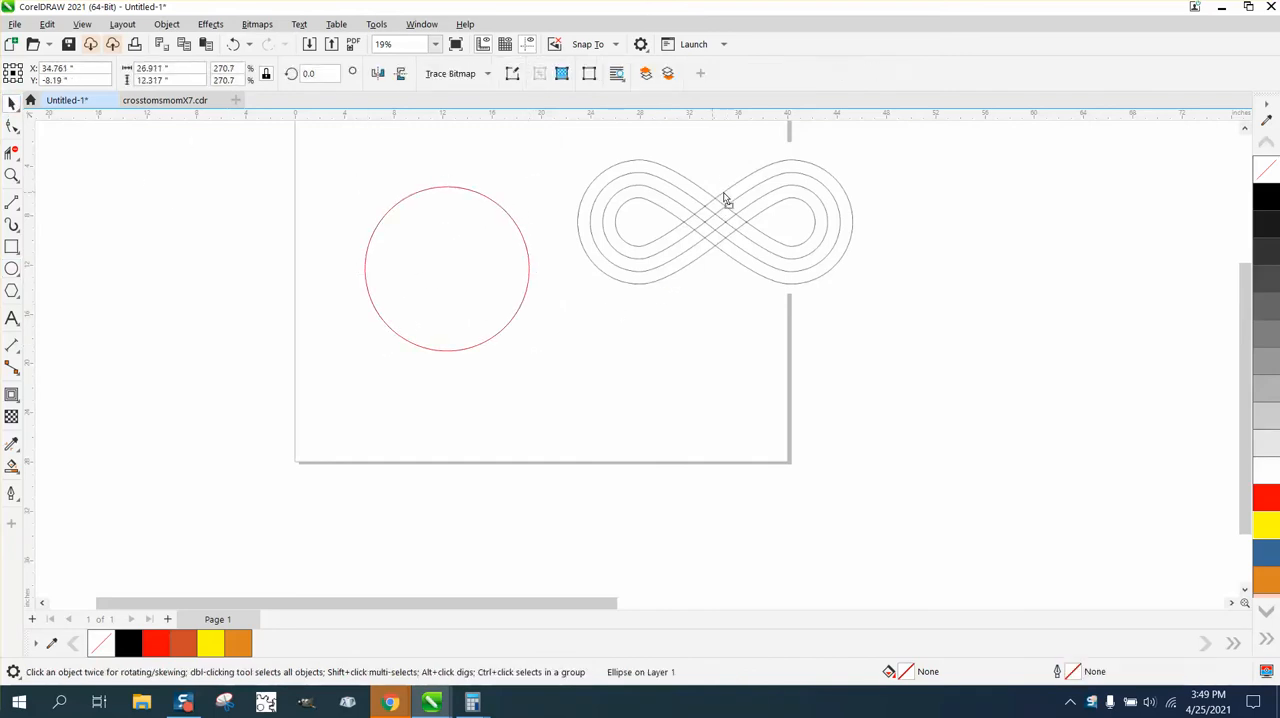
{"action": "left_click", "coordinate": [450, 268]}
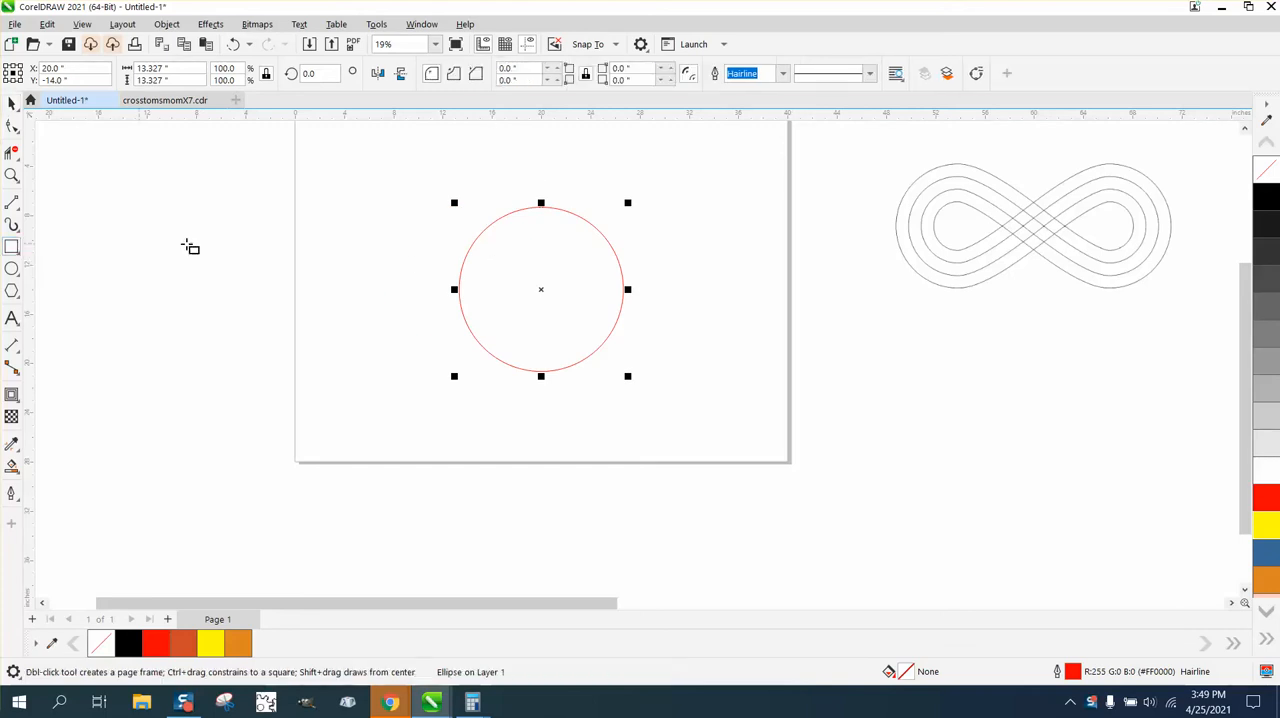
{"action": "mouse_move", "coordinate": [404, 240]}
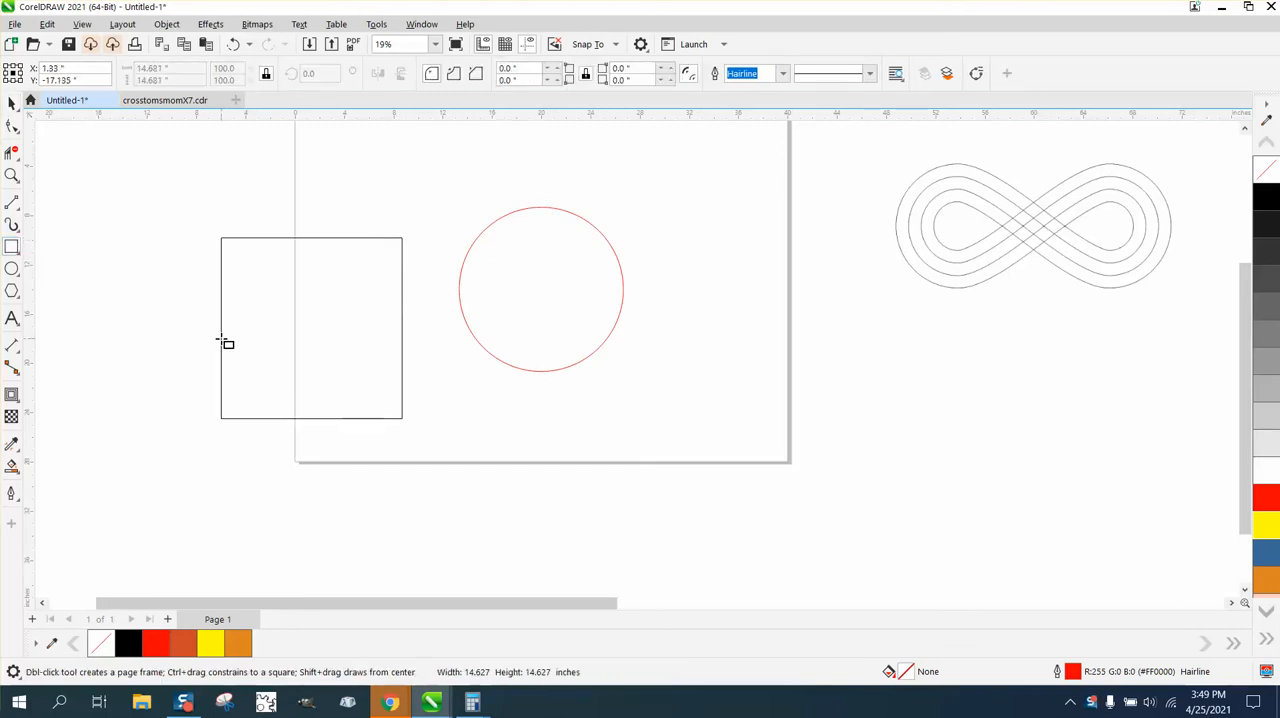
{"action": "left_click", "coordinate": [312, 328]}
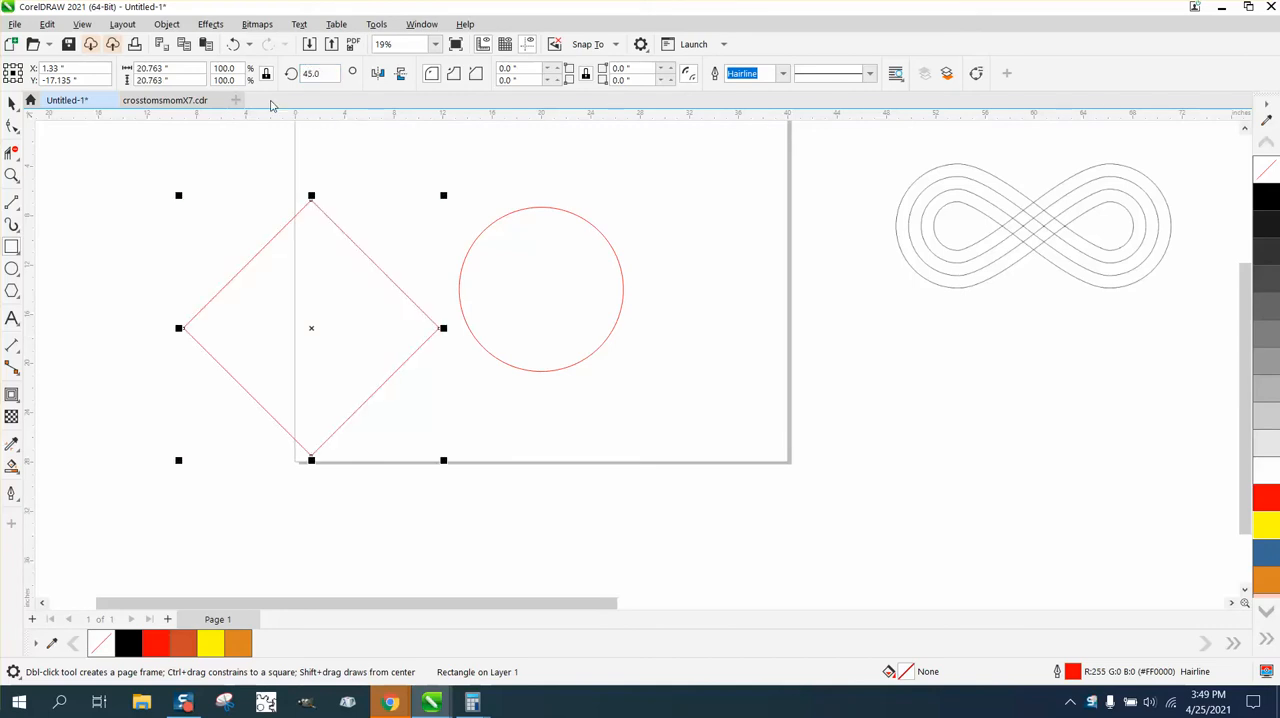
{"action": "left_click_drag", "start_coordinate": [312, 328], "coordinate": [540, 290]}
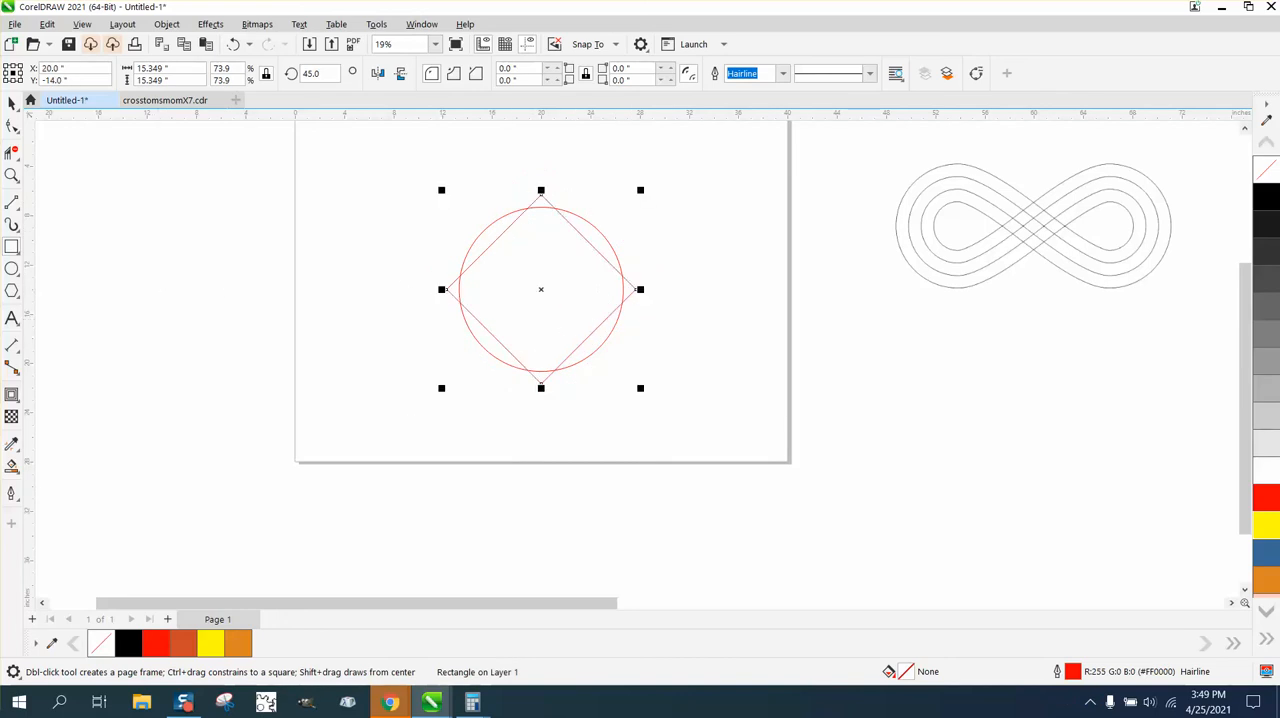
{"action": "mouse_move", "coordinate": [540, 288]}
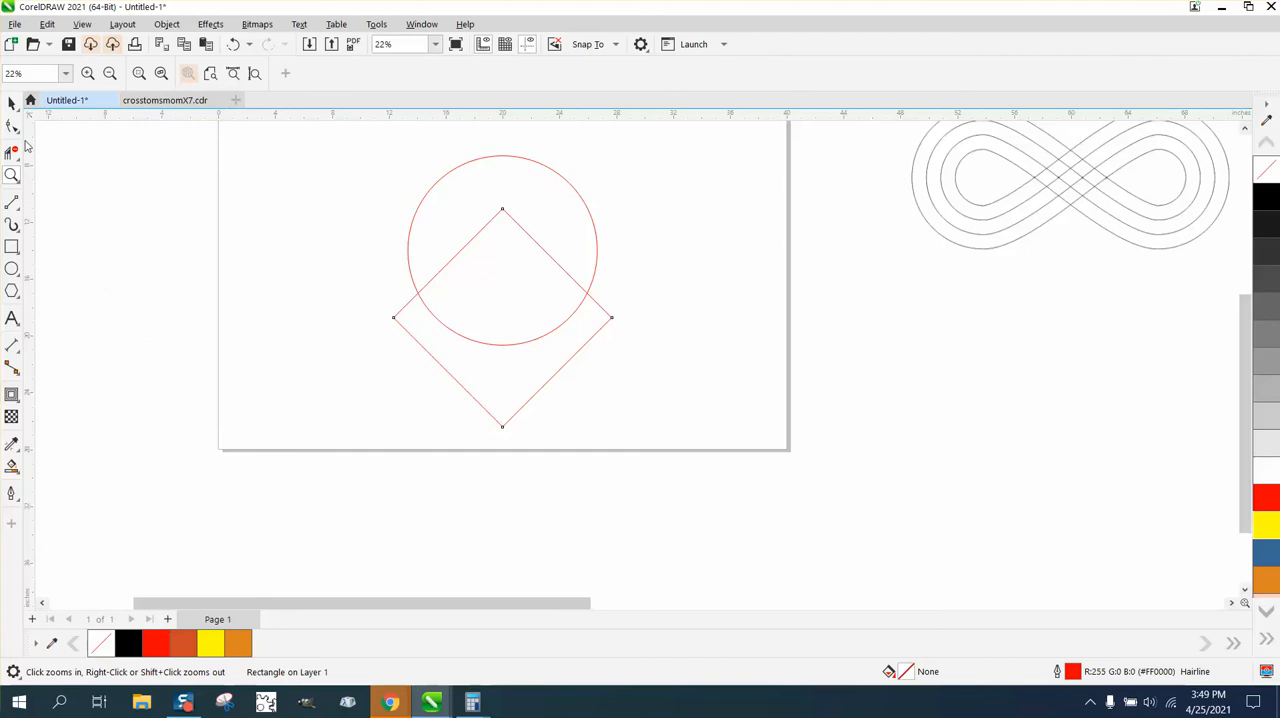
Step: Reposition the diamond against the circle and trim the overlapping segments into a teardrop
{"action": "left_click", "coordinate": [392, 316]}
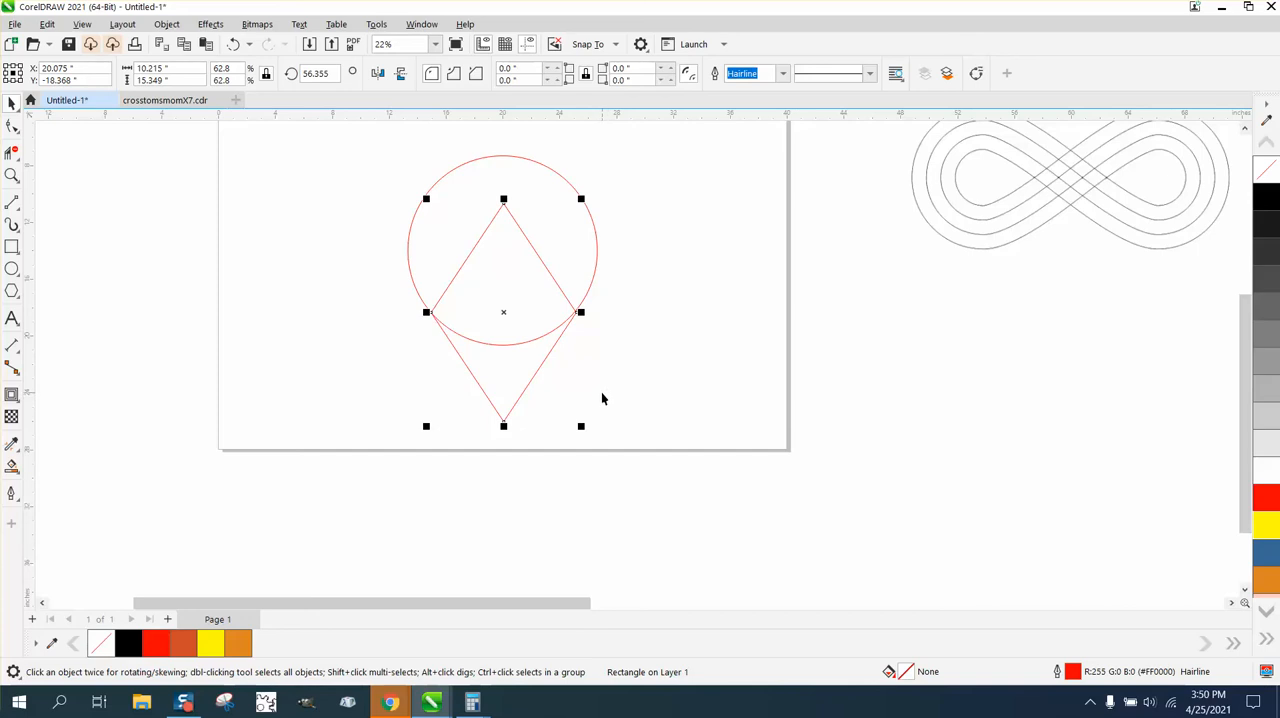
{"action": "left_click_drag", "start_coordinate": [504, 312], "coordinate": [504, 258]}
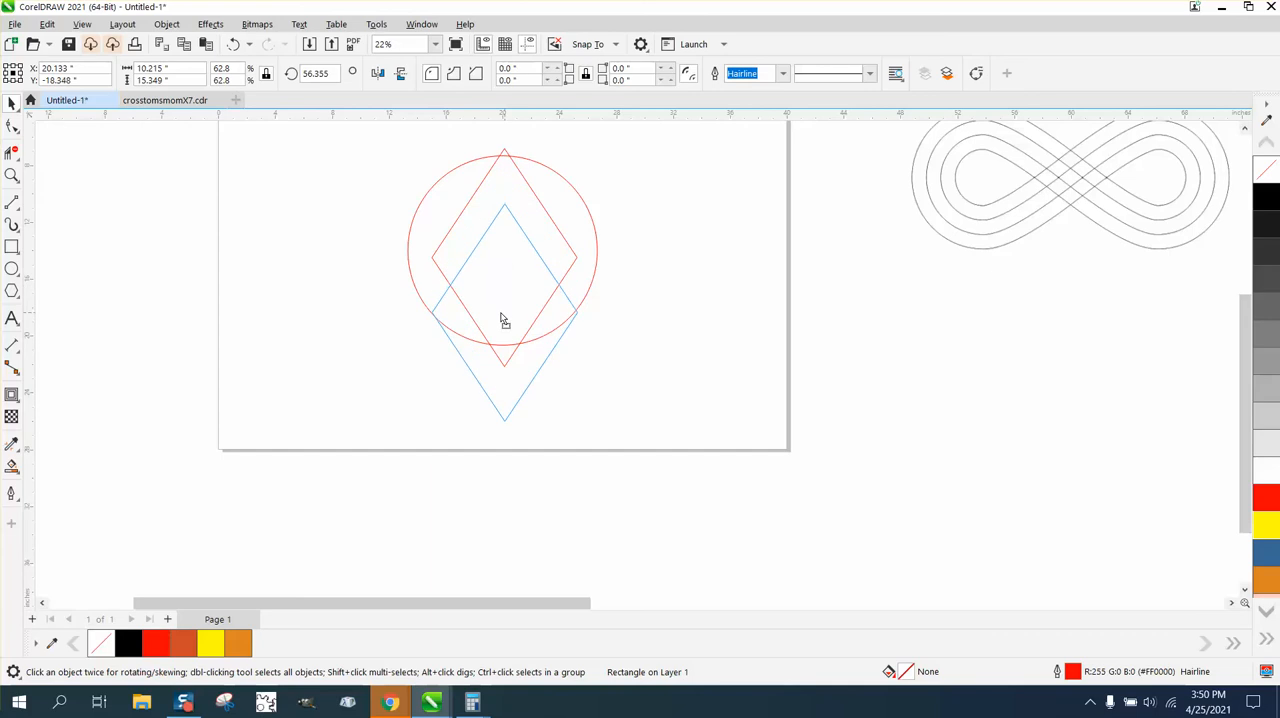
{"action": "left_click", "coordinate": [504, 310]}
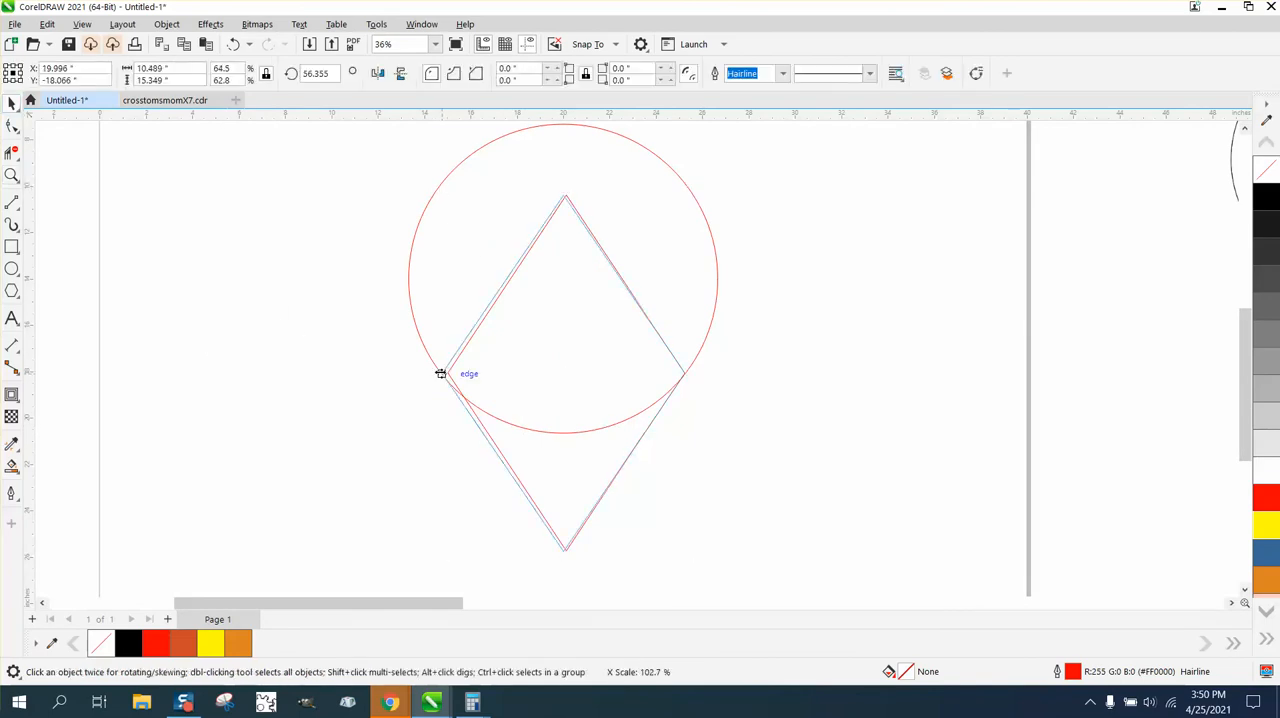
{"action": "left_click", "coordinate": [440, 372]}
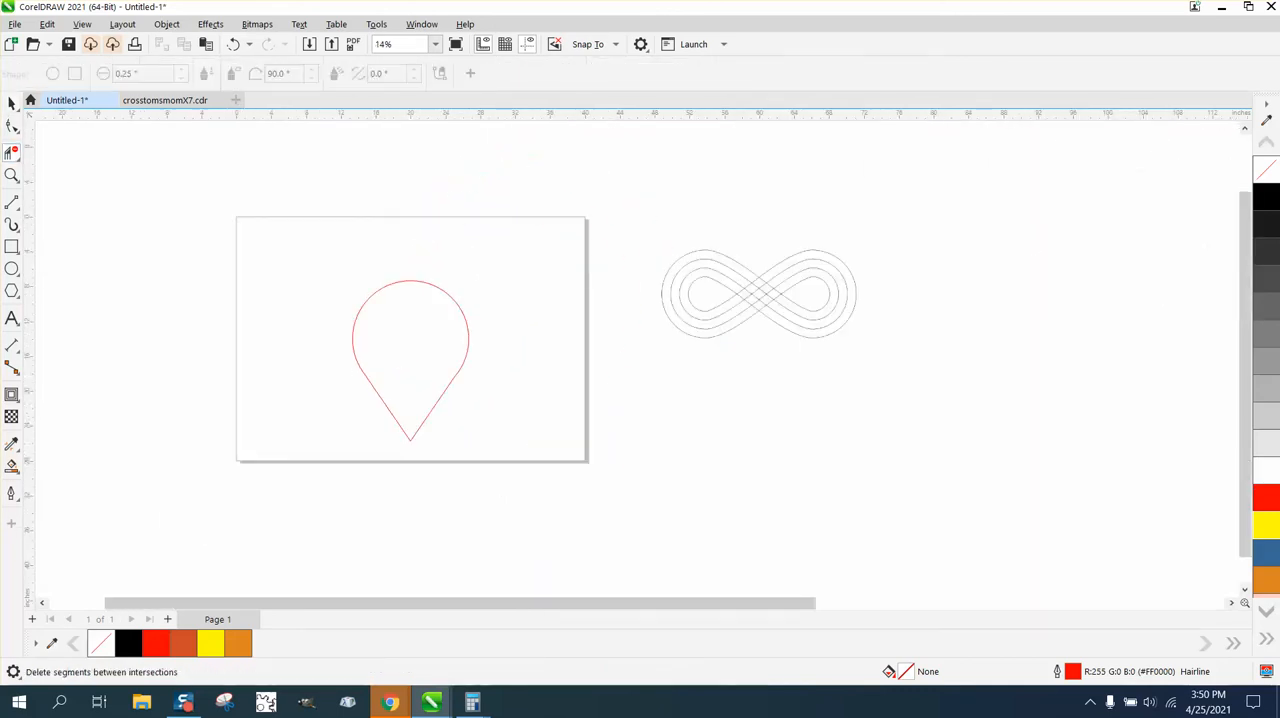
Step: Give the teardrop a black hairline outline and enter a 90 rotation value
{"action": "left_click", "coordinate": [410, 360]}
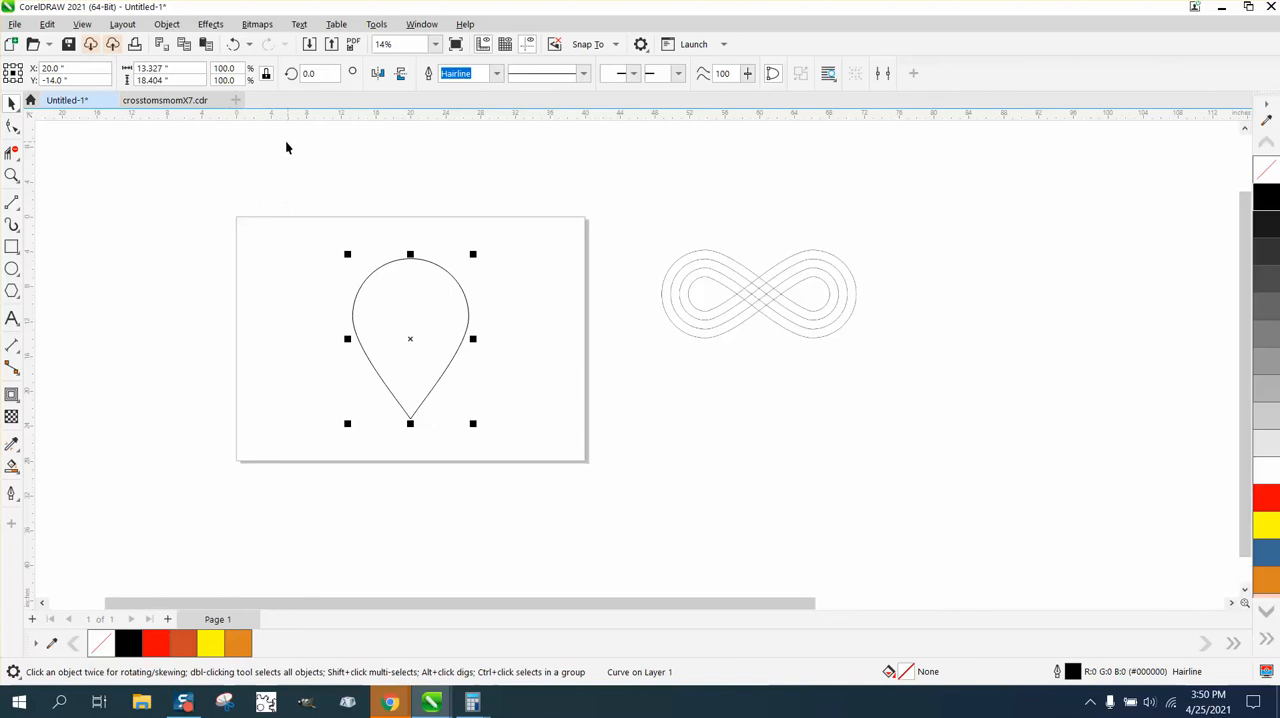
{"action": "mouse_move", "coordinate": [310, 88]}
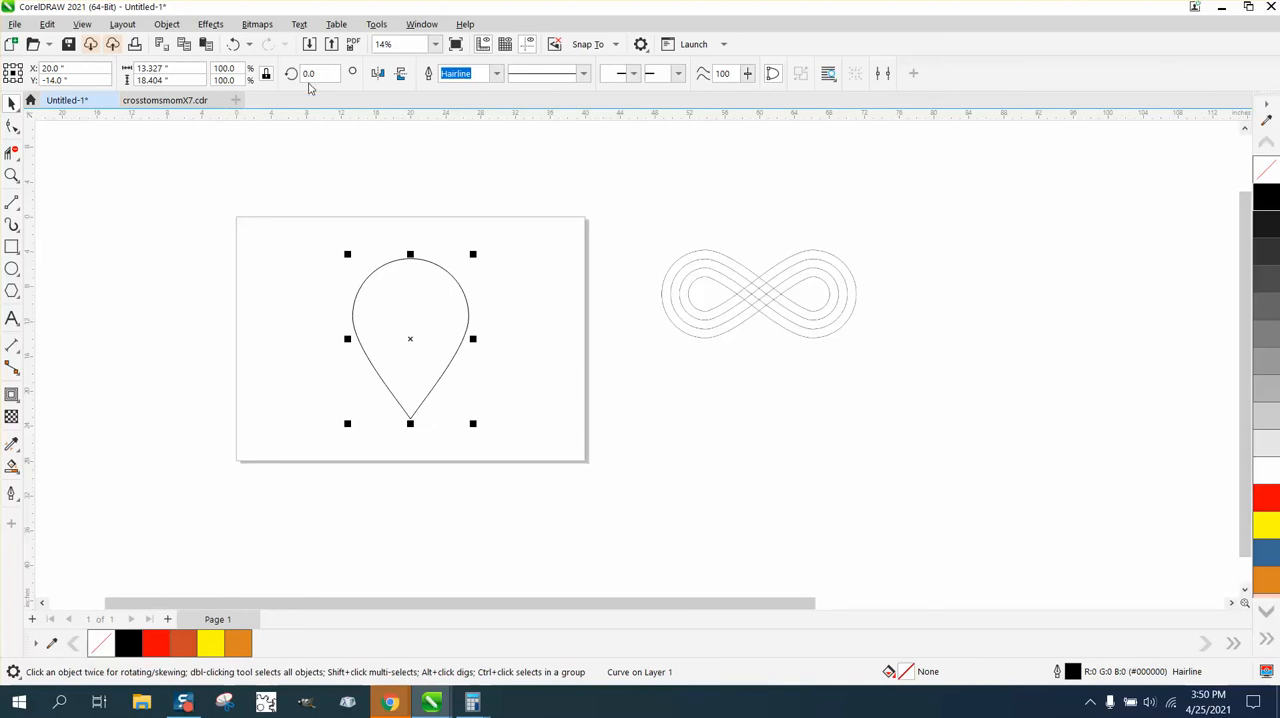
{"action": "type", "text": "90"}
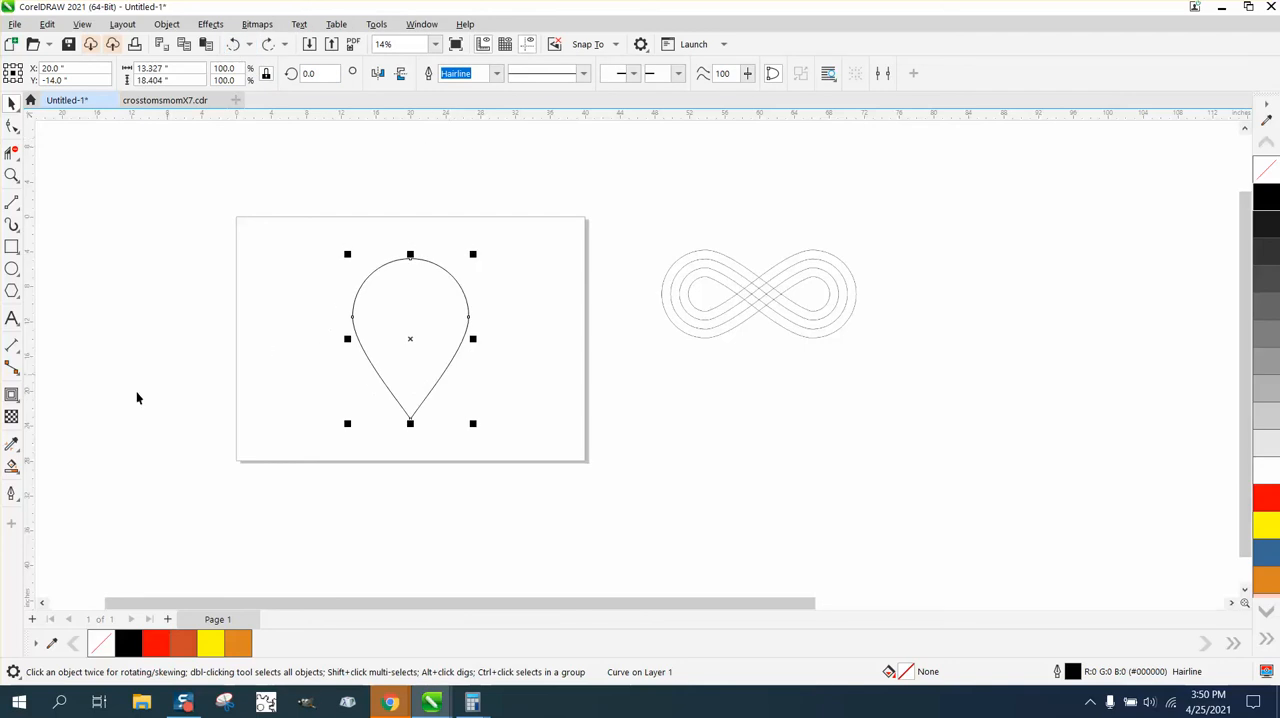
Step: Add three inside contour lines to the teardrop and rotate the group 90° point-right
{"action": "left_click", "coordinate": [12, 396]}
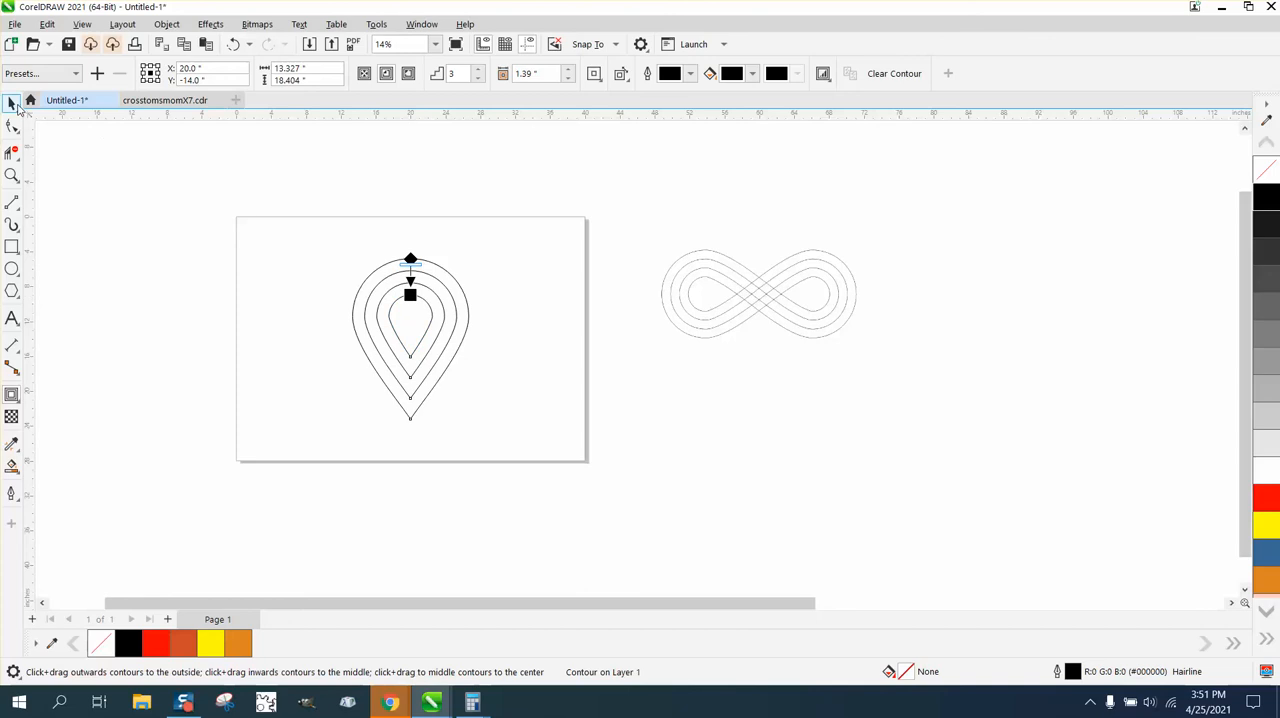
{"action": "left_click", "coordinate": [192, 24]}
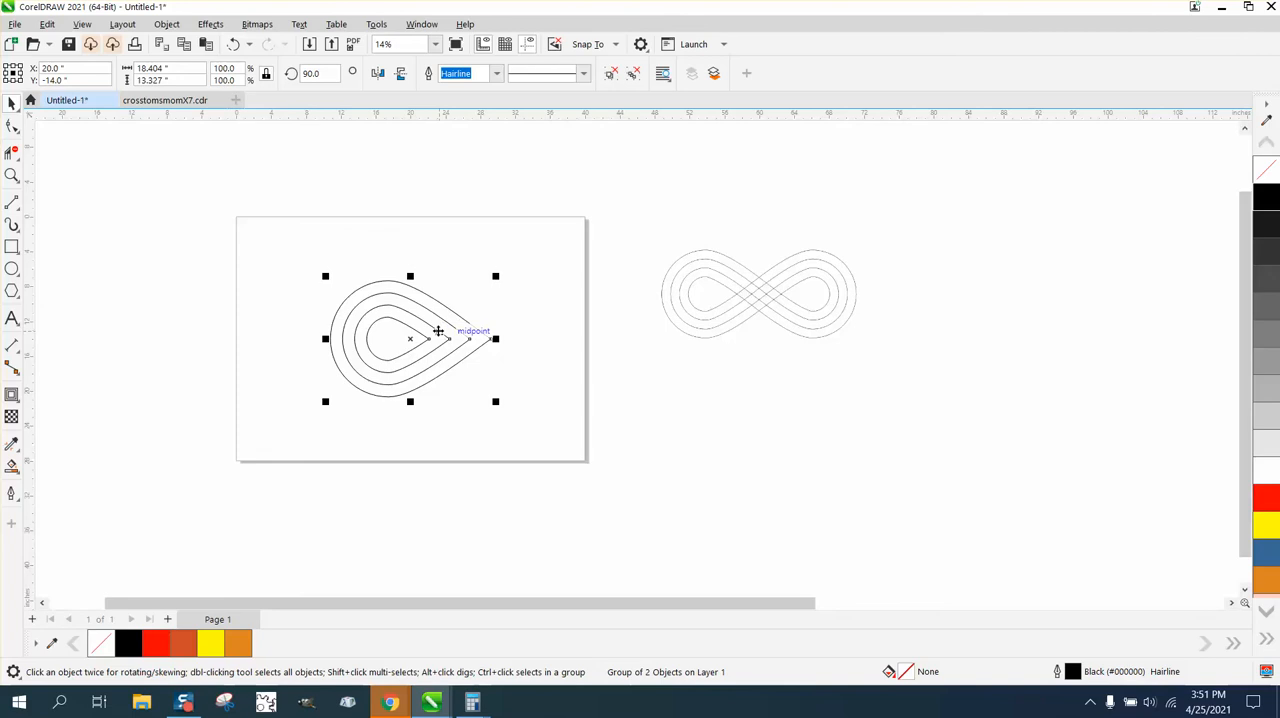
Step: Mirror a copy of the contoured teardrop horizontally to complete the infinity shape
{"action": "left_click", "coordinate": [378, 72]}
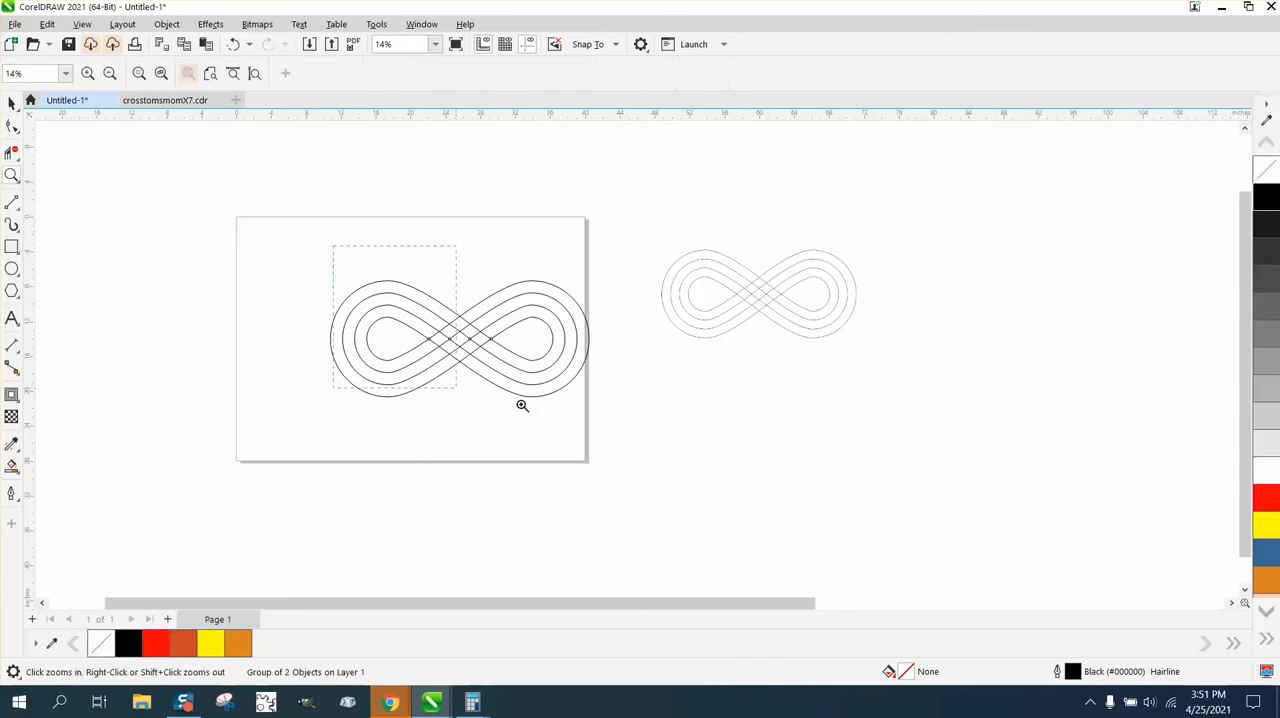
{"action": "left_click", "coordinate": [522, 404]}
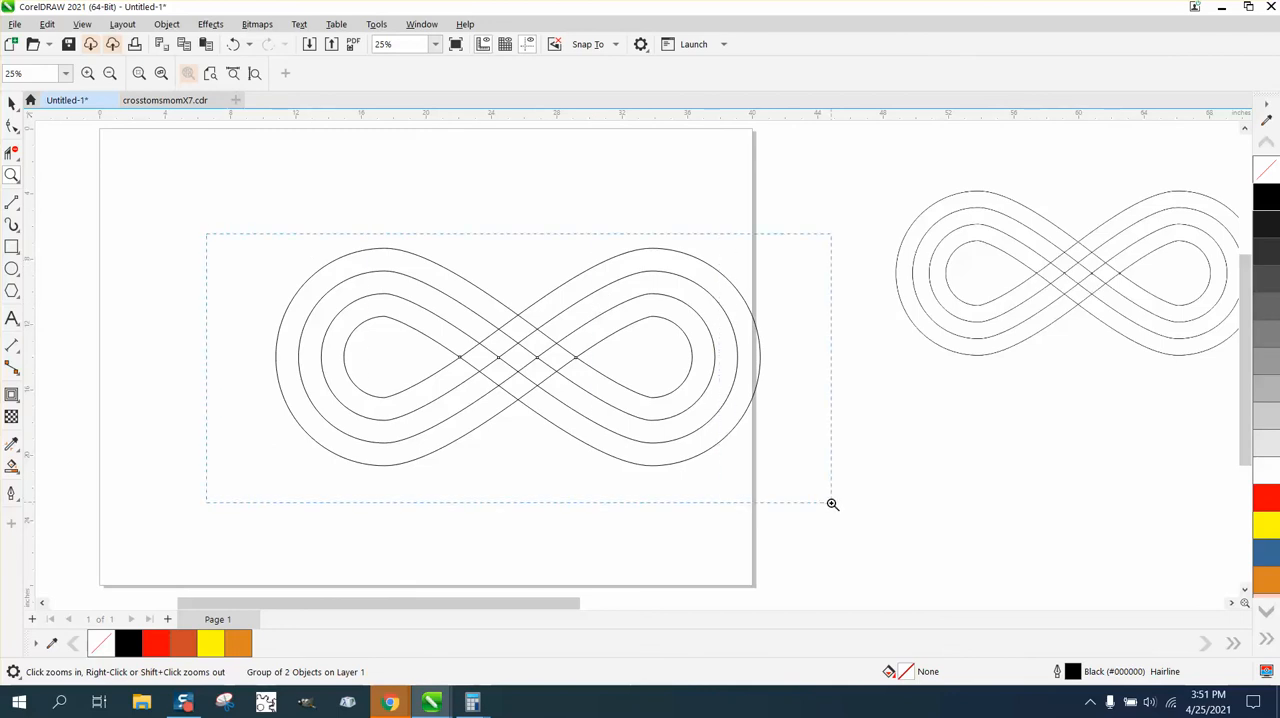
{"action": "left_click", "coordinate": [616, 298]}
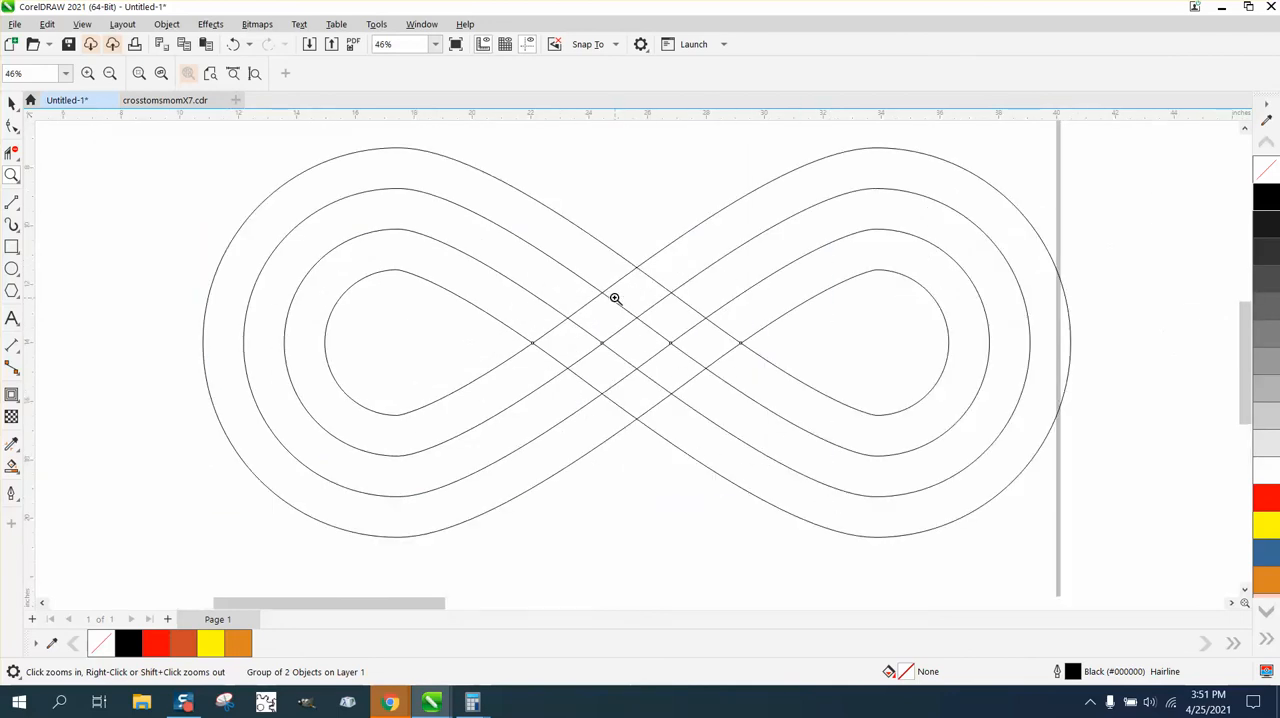
{"action": "mouse_move", "coordinate": [476, 442]}
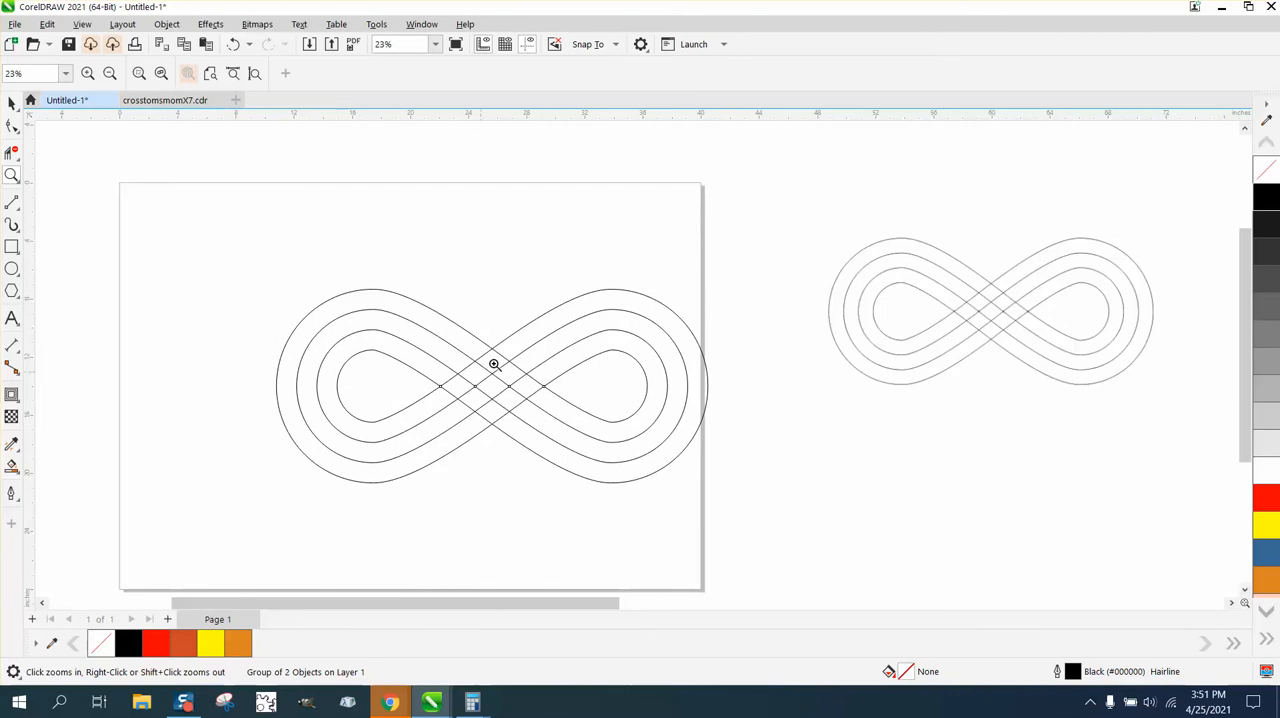
{"action": "left_click", "coordinate": [496, 364]}
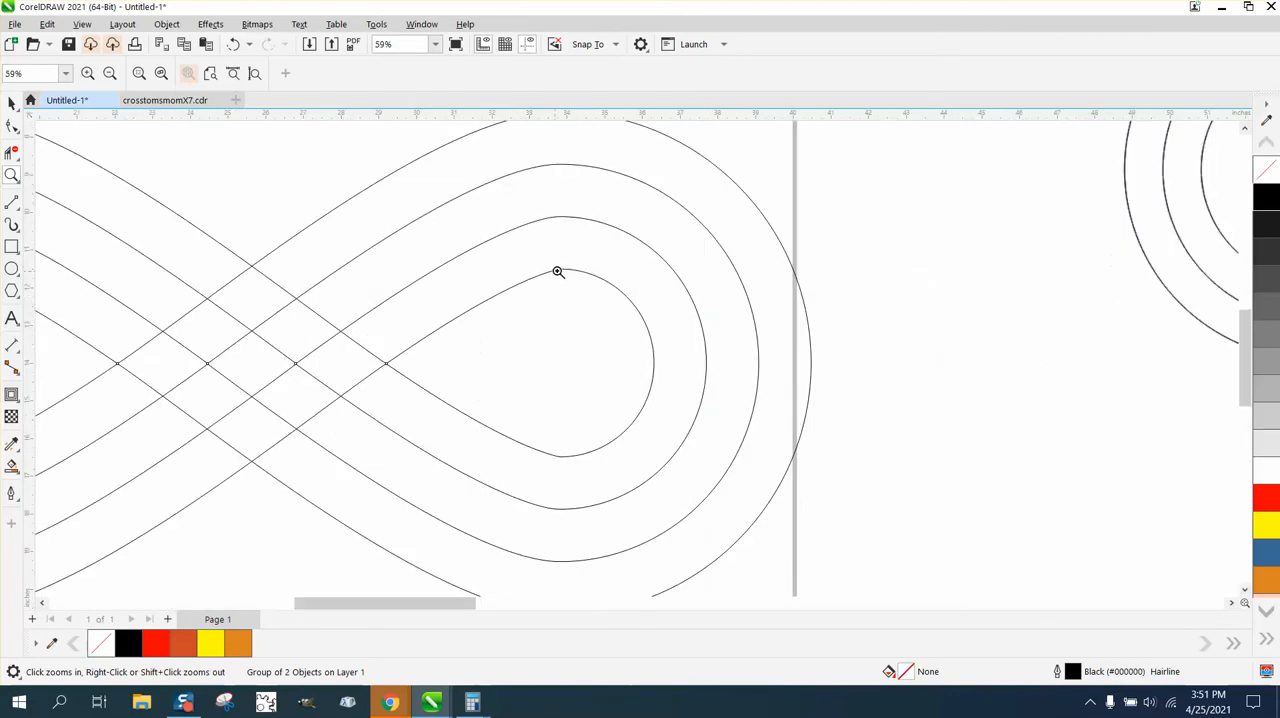
{"action": "mouse_move", "coordinate": [576, 276]}
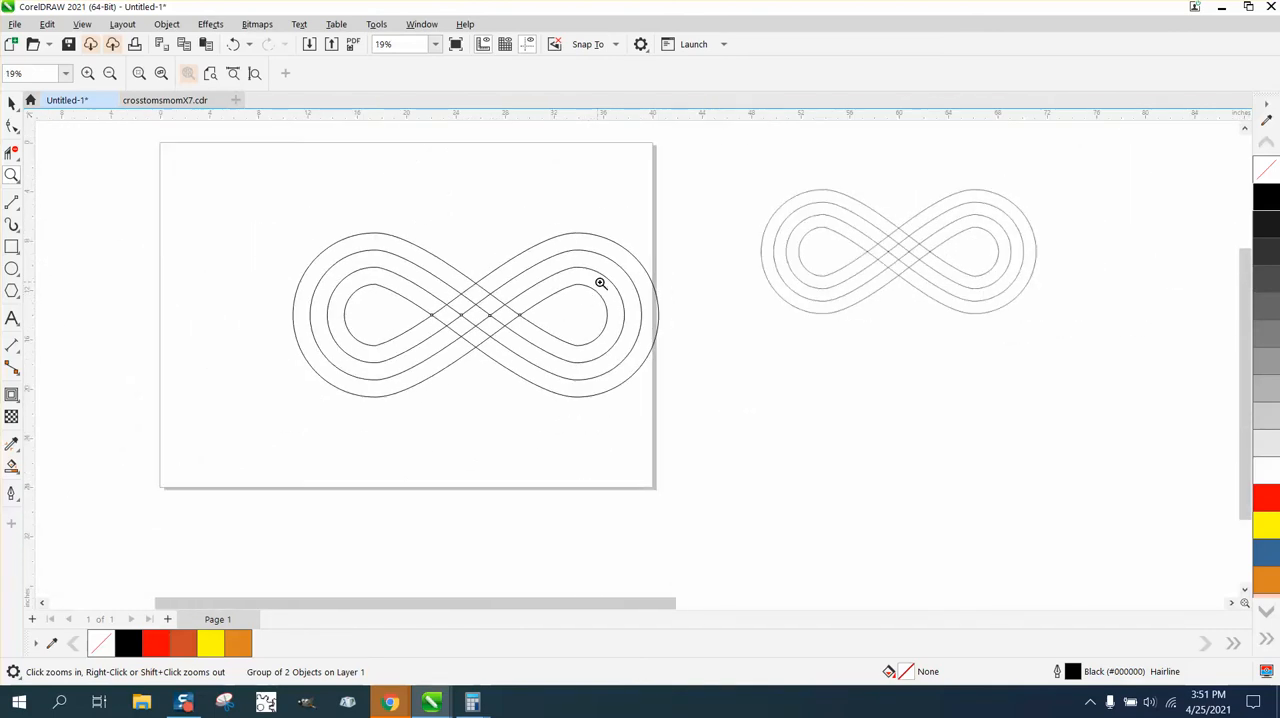
{"action": "mouse_move", "coordinate": [584, 240]}
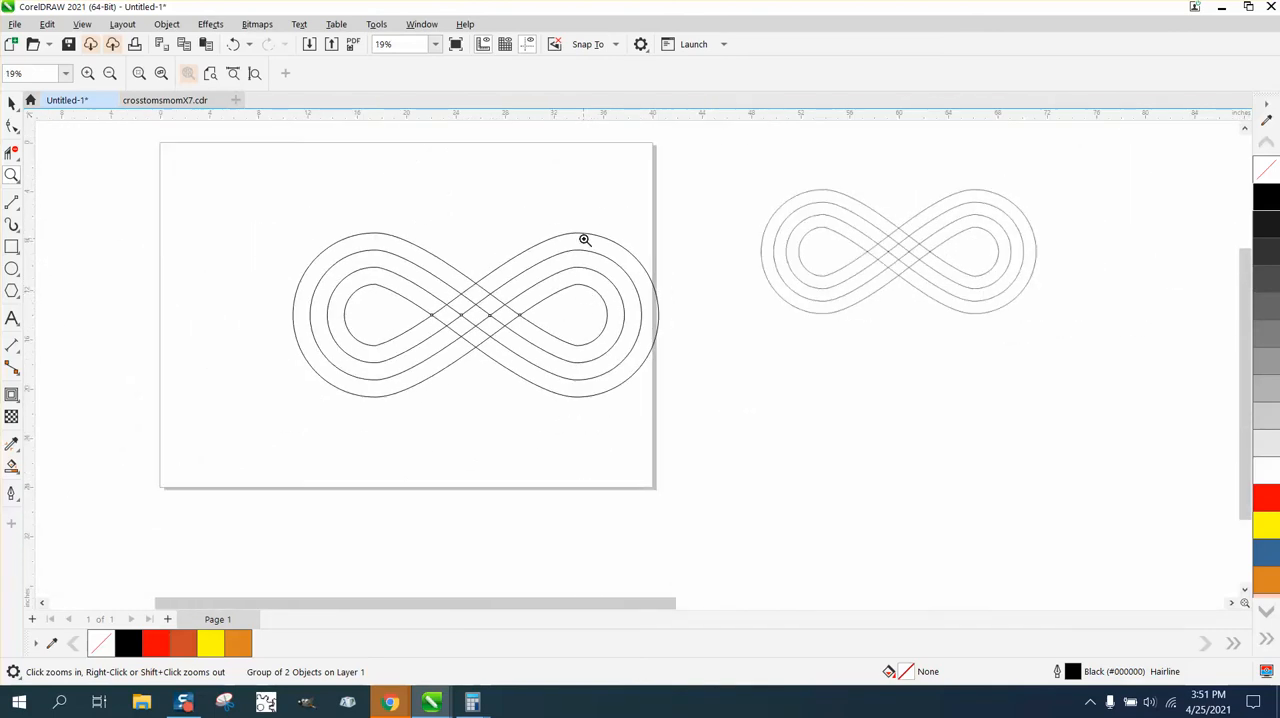
{"action": "mouse_move", "coordinate": [524, 314]}
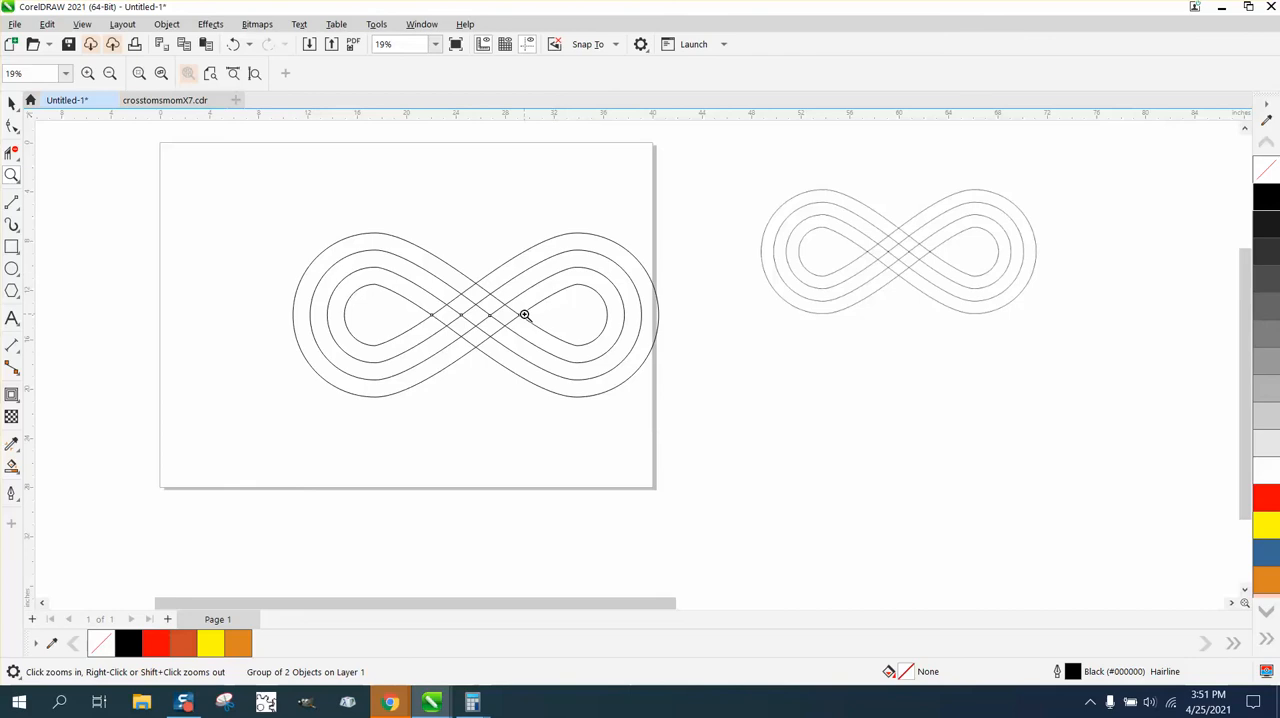
{"action": "left_click", "coordinate": [524, 316]}
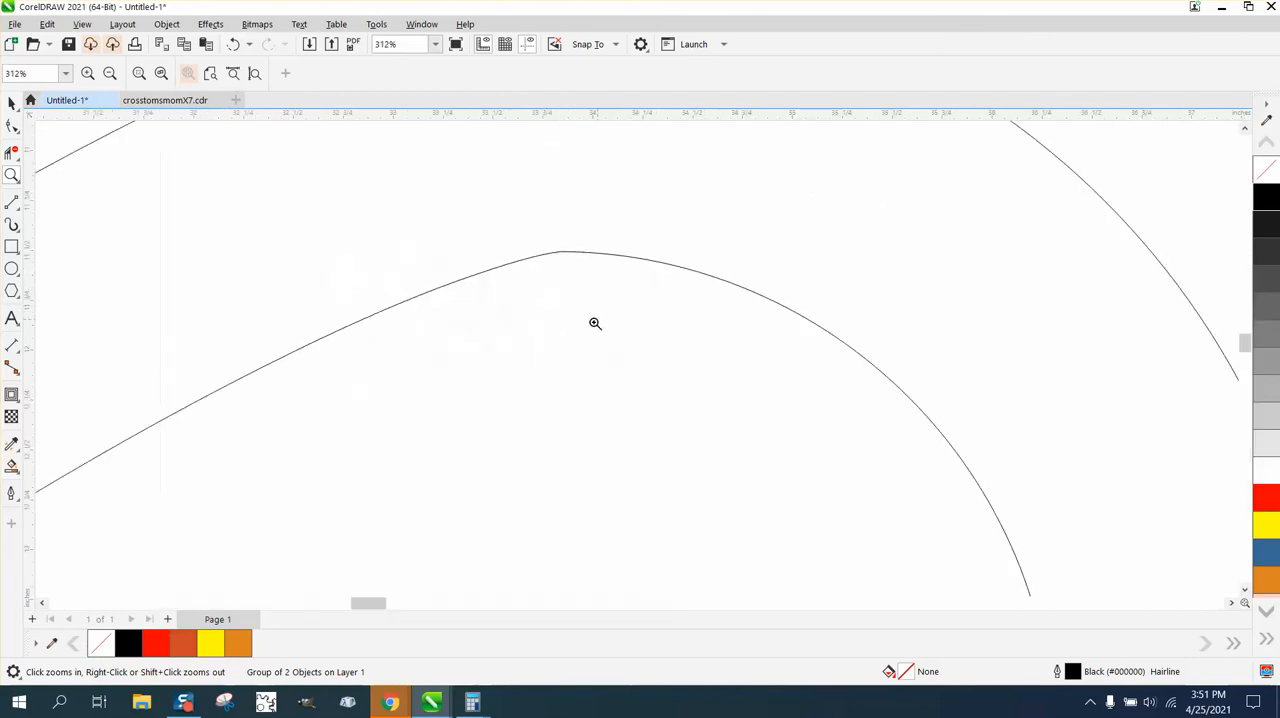